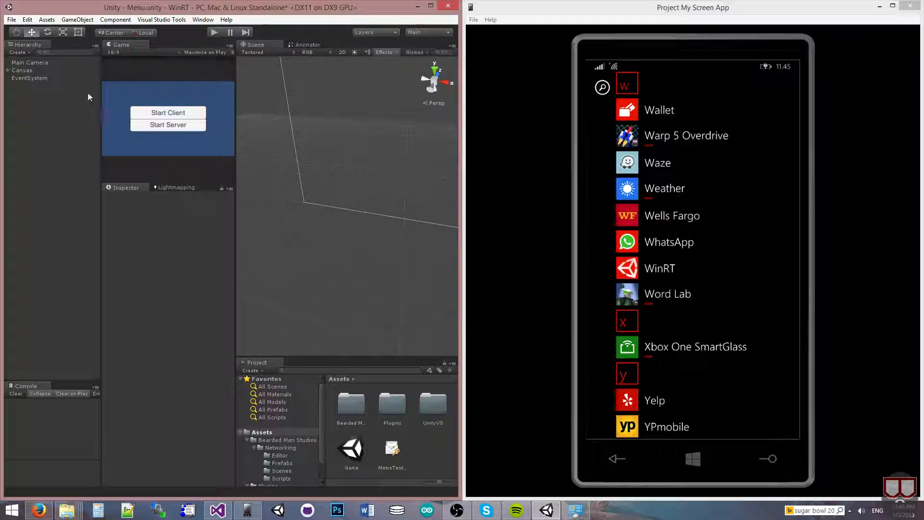
mouse_move(548, 171)
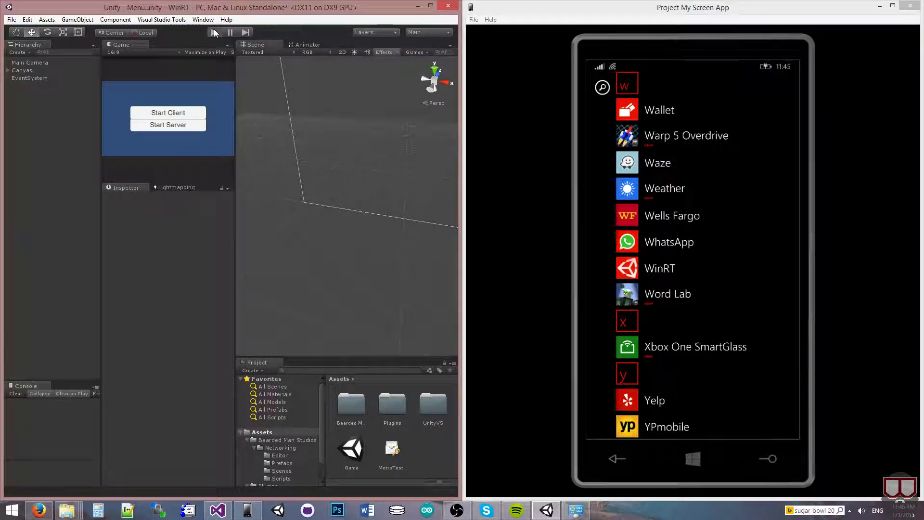
Step: Enter play mode and start the game as the server so the cube scene loads
click(215, 33)
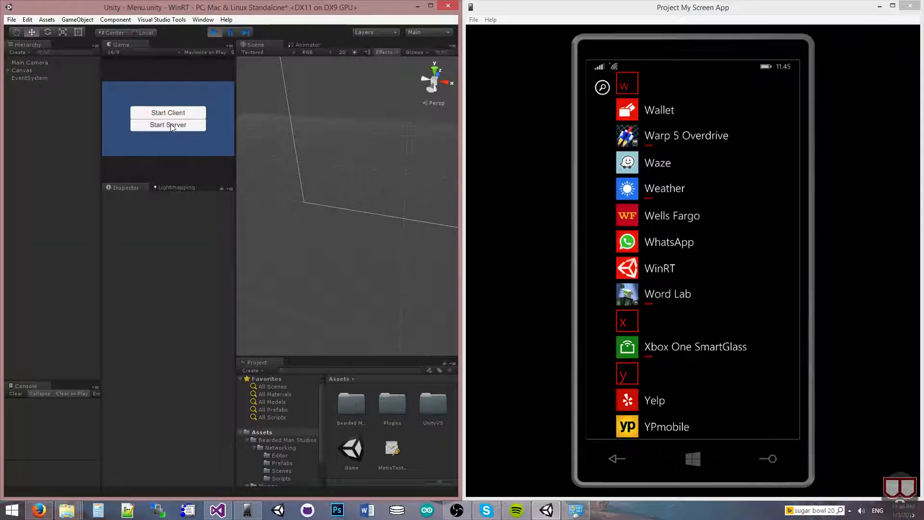
click(168, 124)
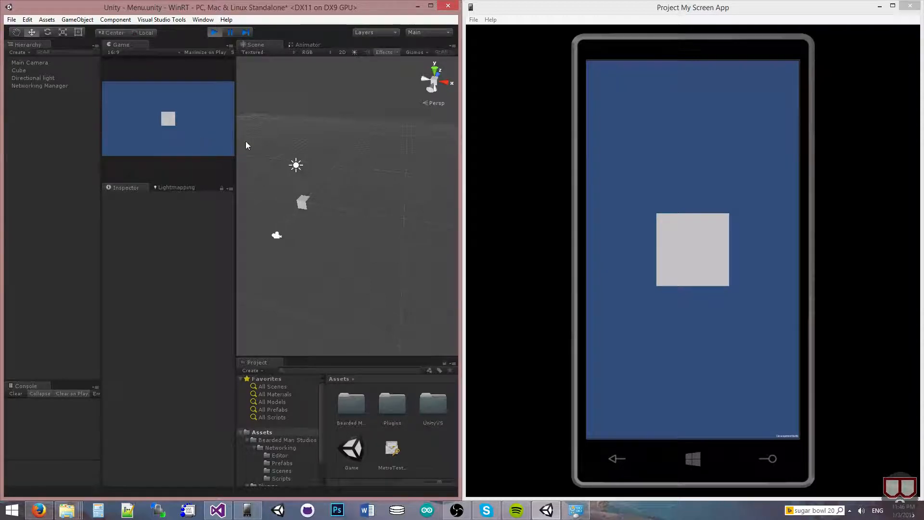
mouse_move(286, 197)
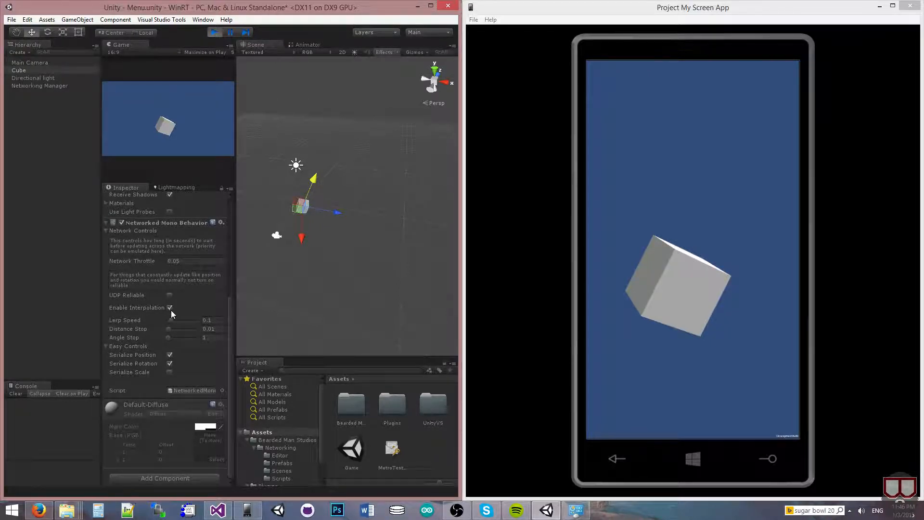
Step: Leave play mode so the editor returns to the menu scene
click(214, 32)
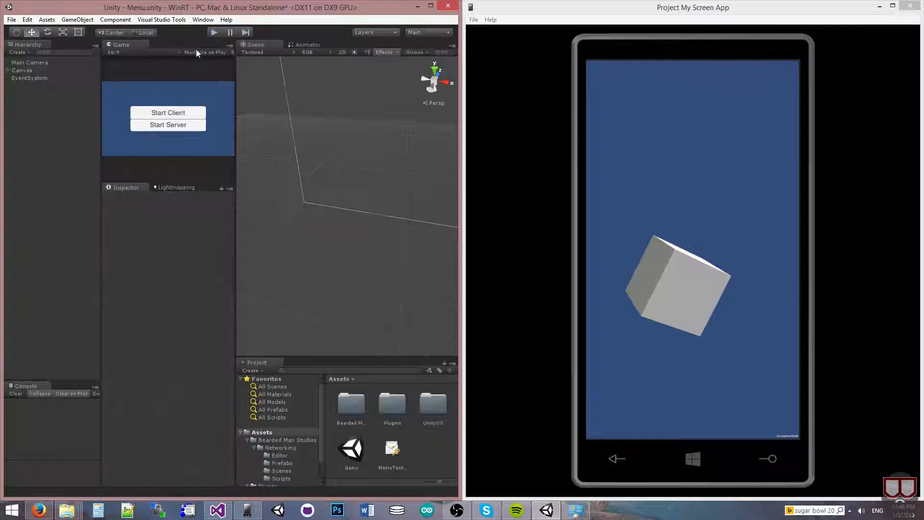
click(22, 70)
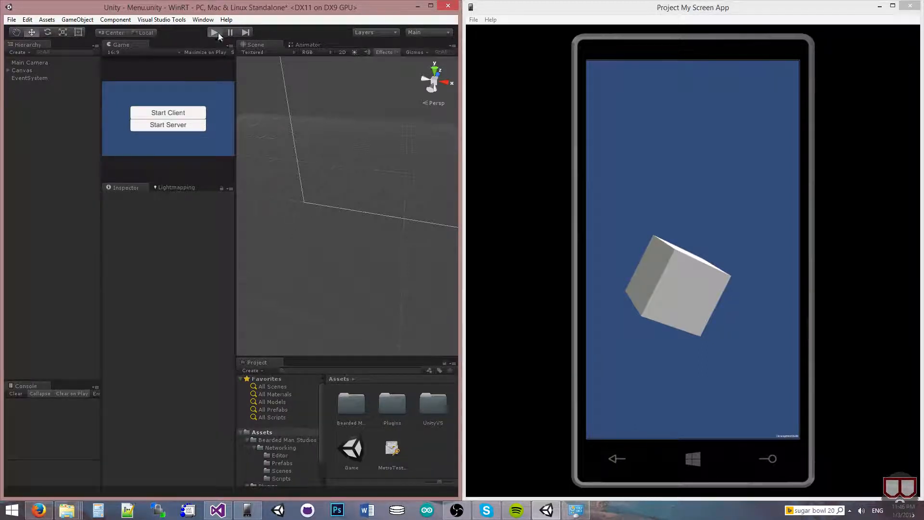
Step: Run the cube scene again and select Cube to show its Inspector properties
click(214, 33)
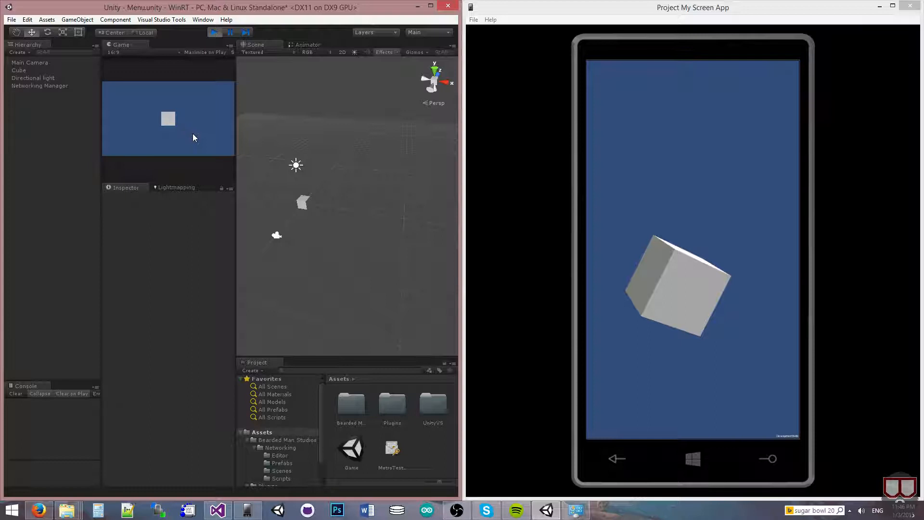
mouse_move(202, 138)
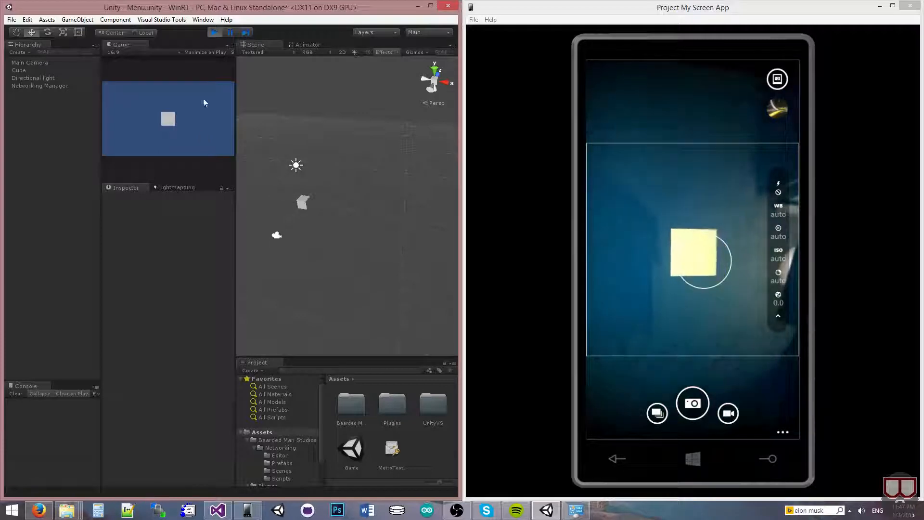
click(18, 71)
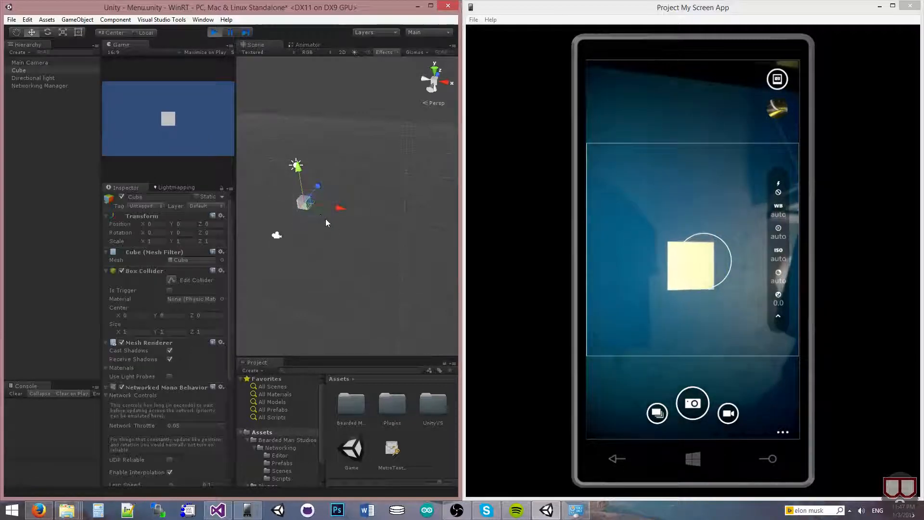